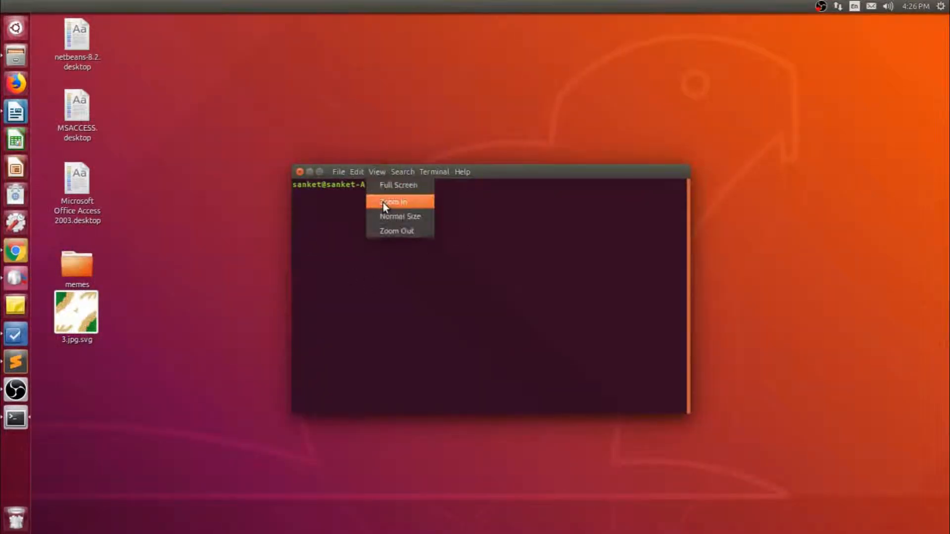
Step: Zoom the terminal text, log in as sanket with mysql -u -p and connect to the sys database
left_click(393, 202)
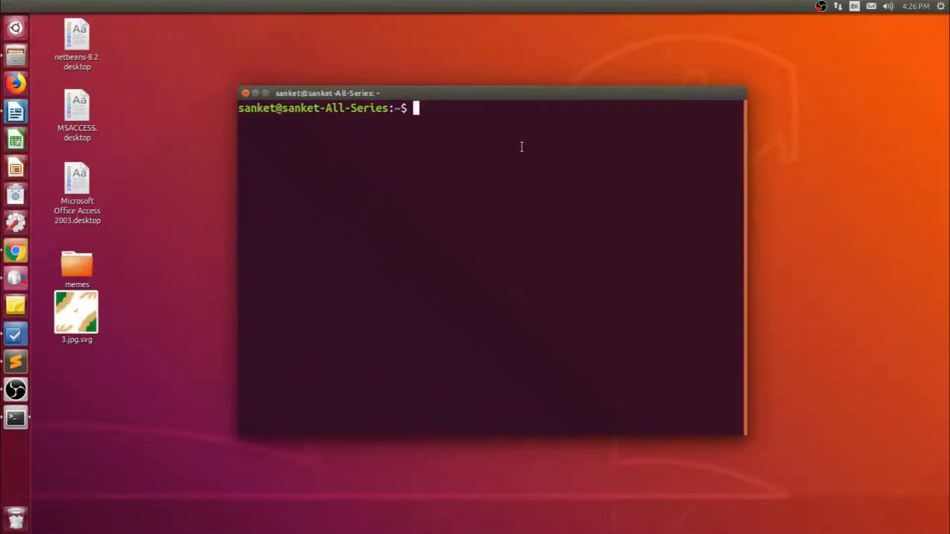
type("mysql -u")
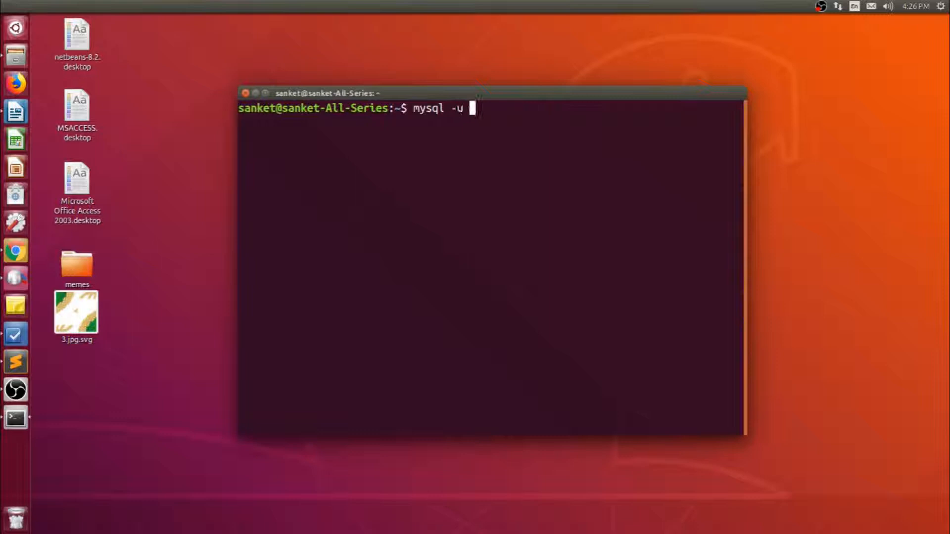
type("sanket -p")
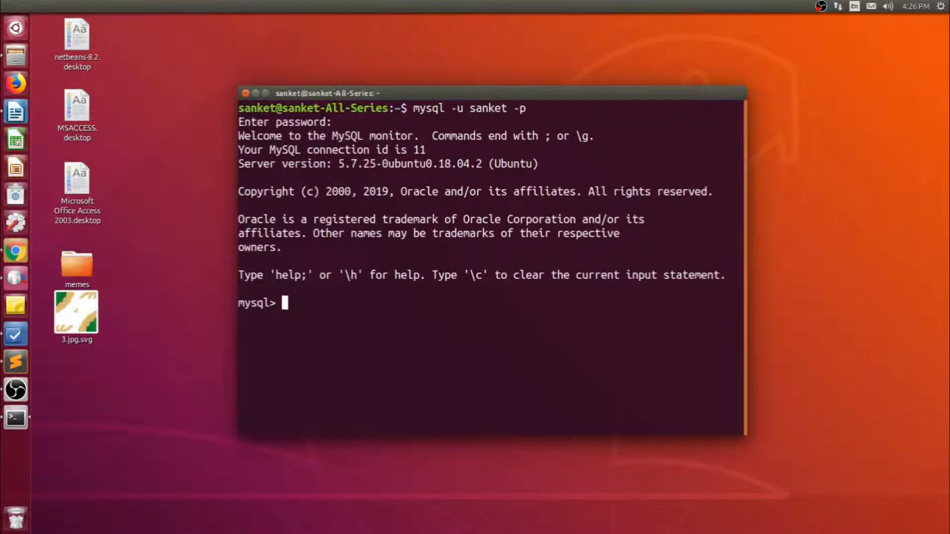
type("connect sys")
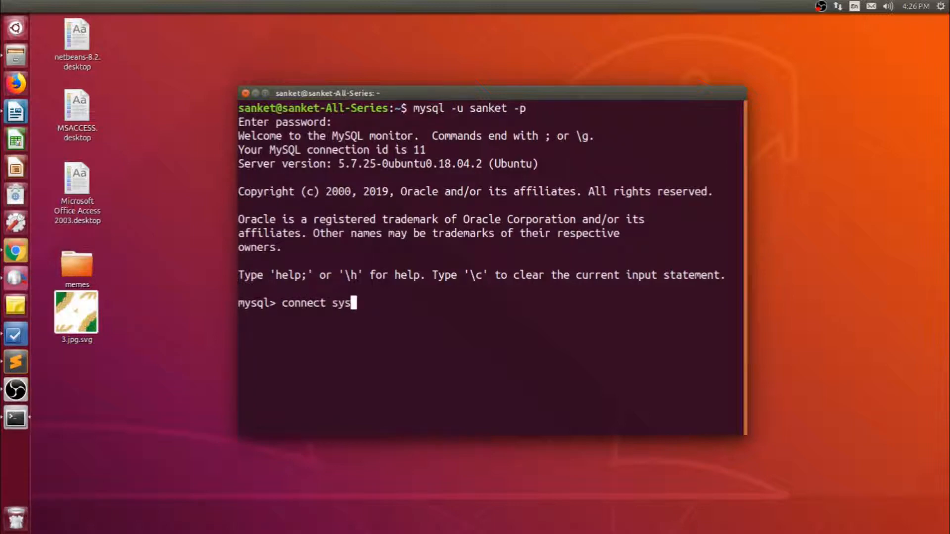
key("Return")
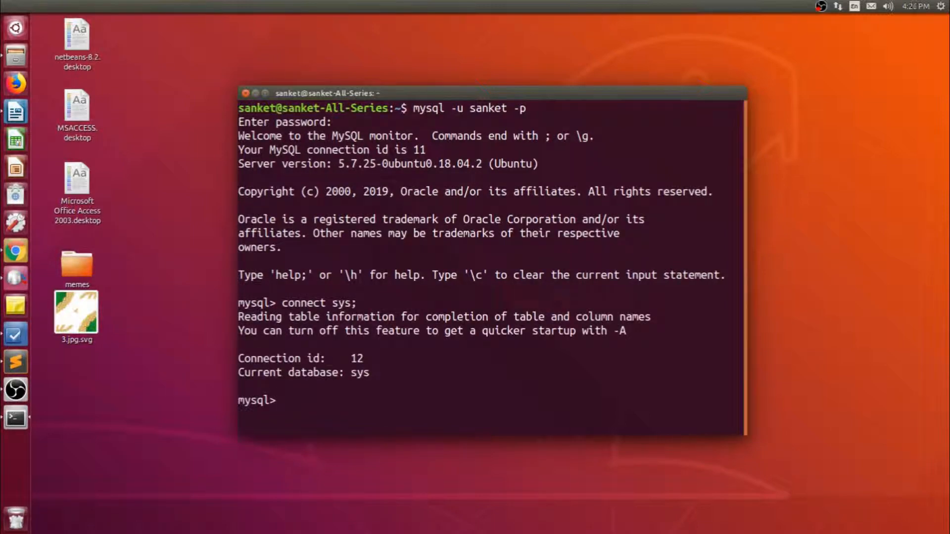
Step: Run select * from employee and desc employee to show the rows and b_date varchar column
type("select *")
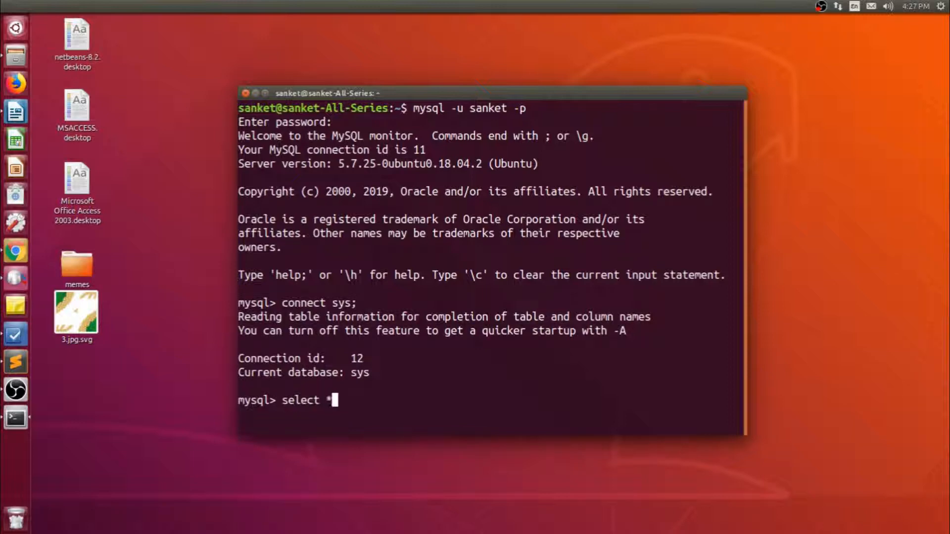
type("from employee;")
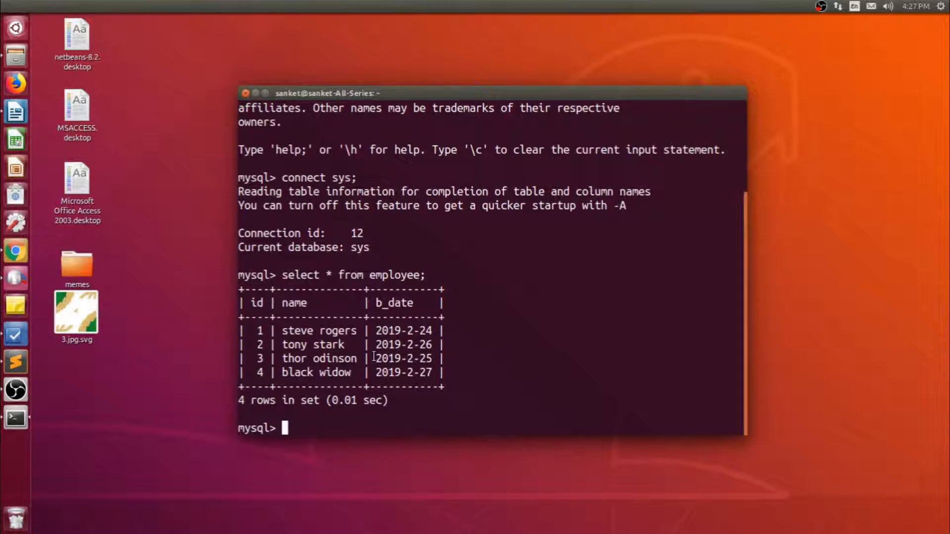
type("desc employee;")
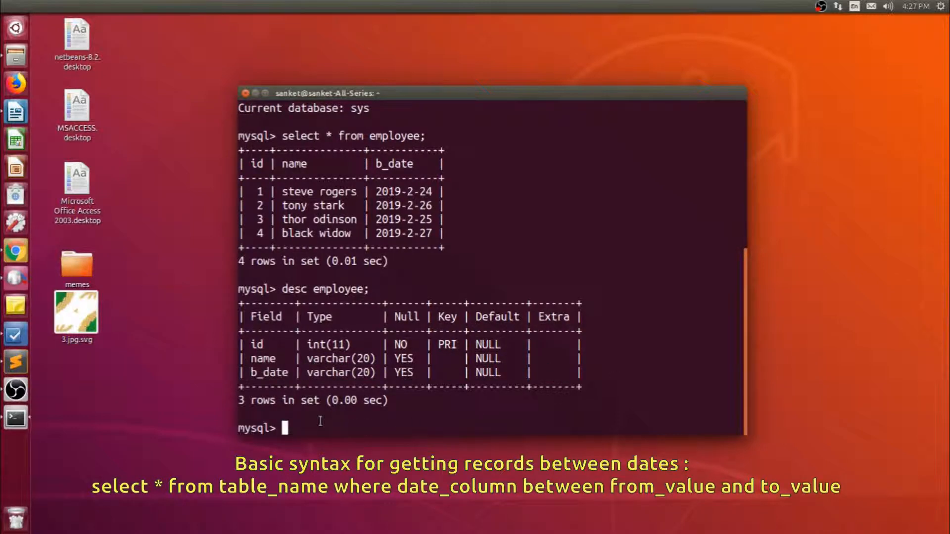
Step: Start select * from employee where str_to_date( at the mysql prompt
type("select *")
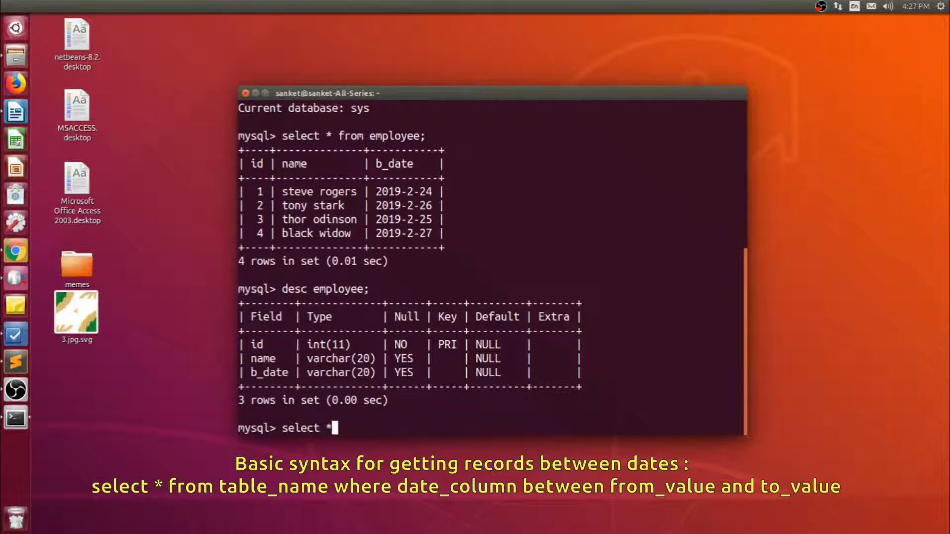
type("from")
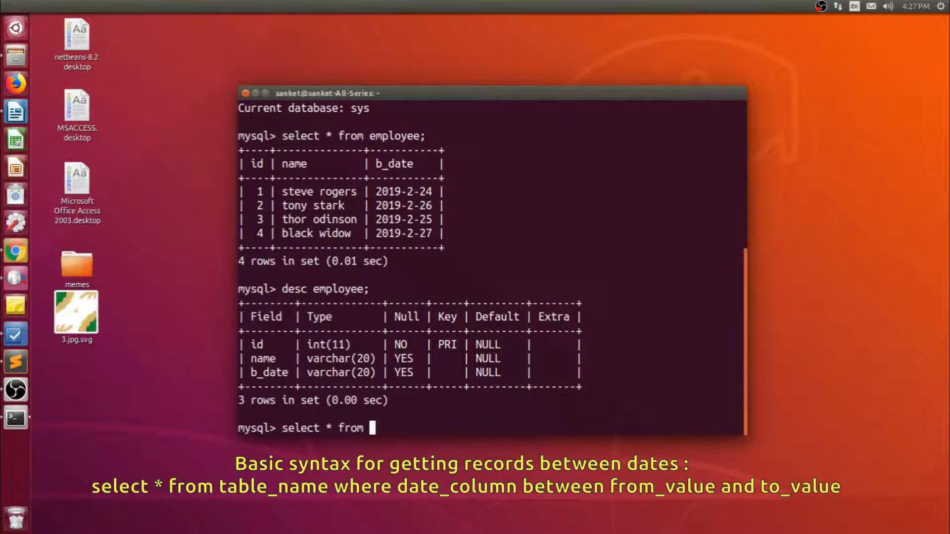
type("employee where")
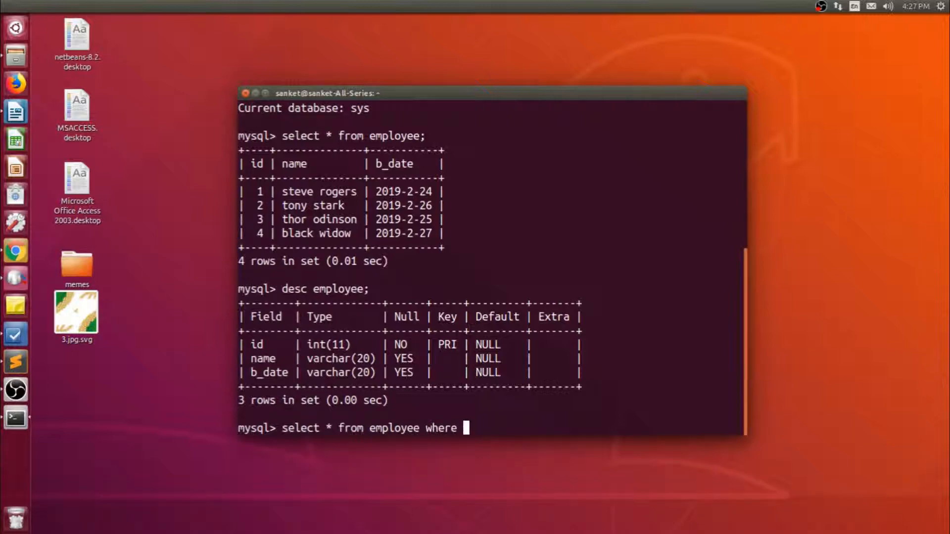
type("str_")
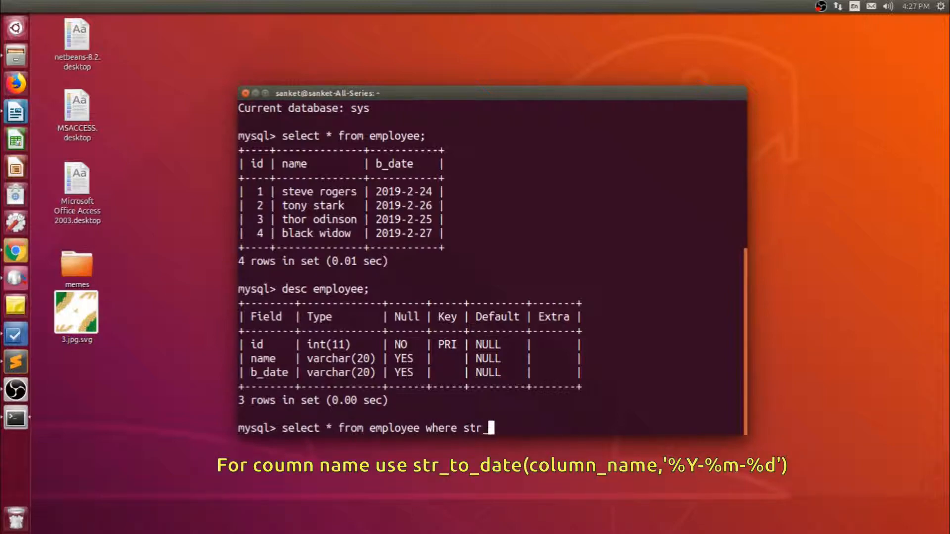
type("to_date")
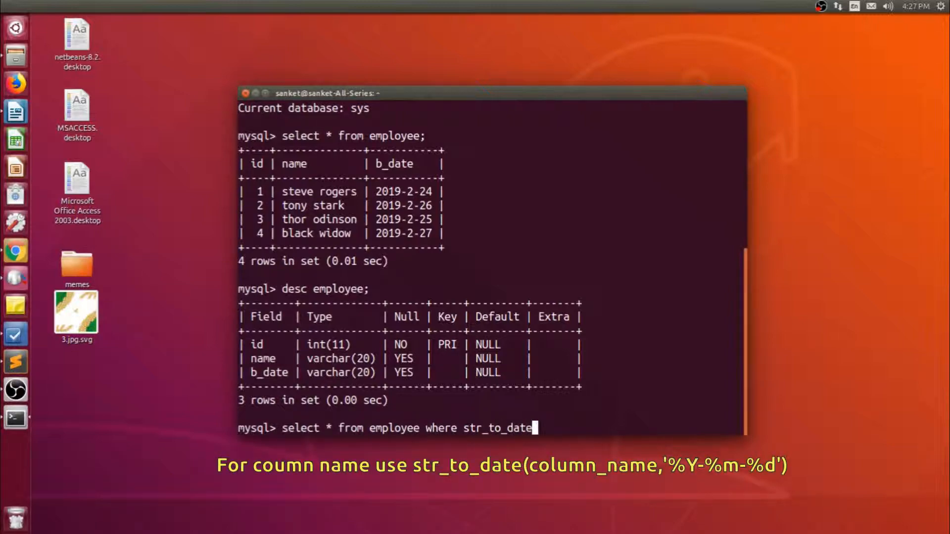
type("()")
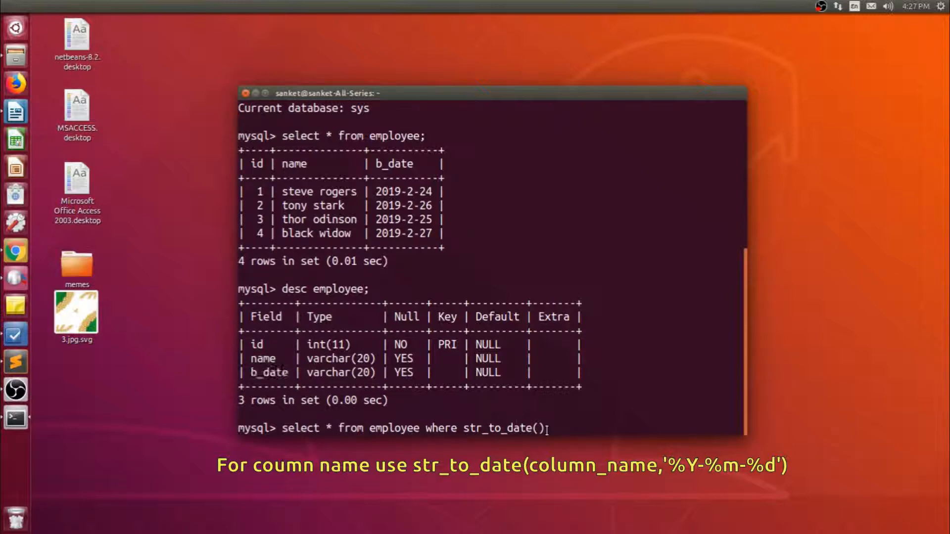
Step: Add b_date,'%Y-%m-%d' as the str_to_date arguments and select the format string for copying
type("b_d")
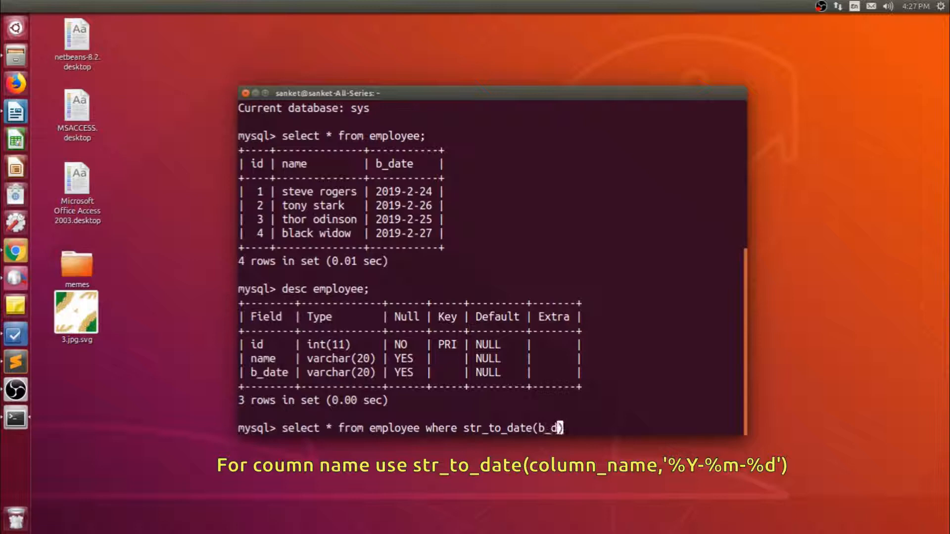
type("ate,''")
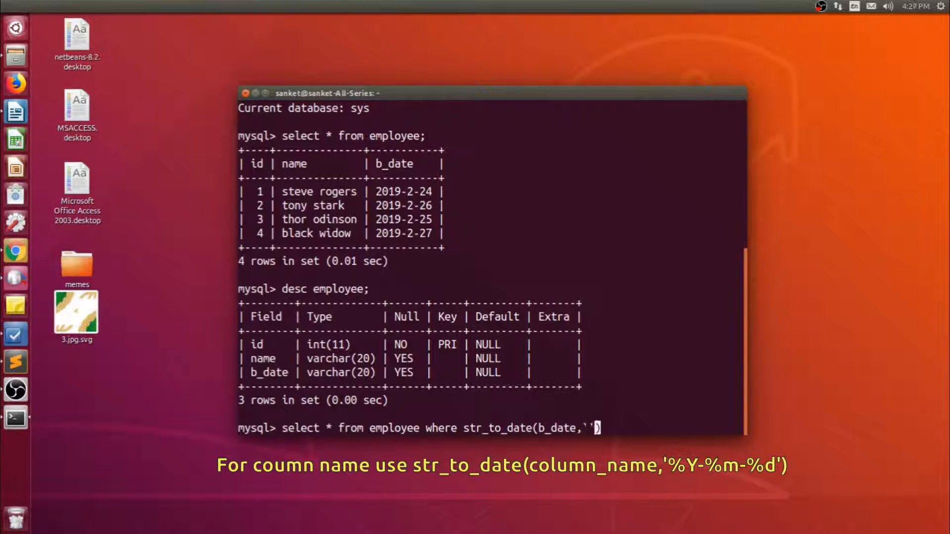
type("%Y-%m-%d")
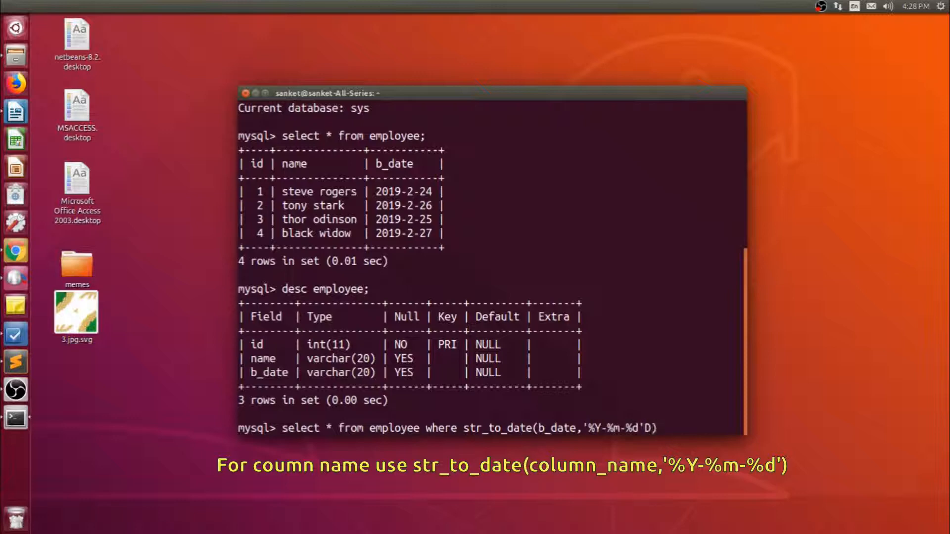
double_click(612, 429)
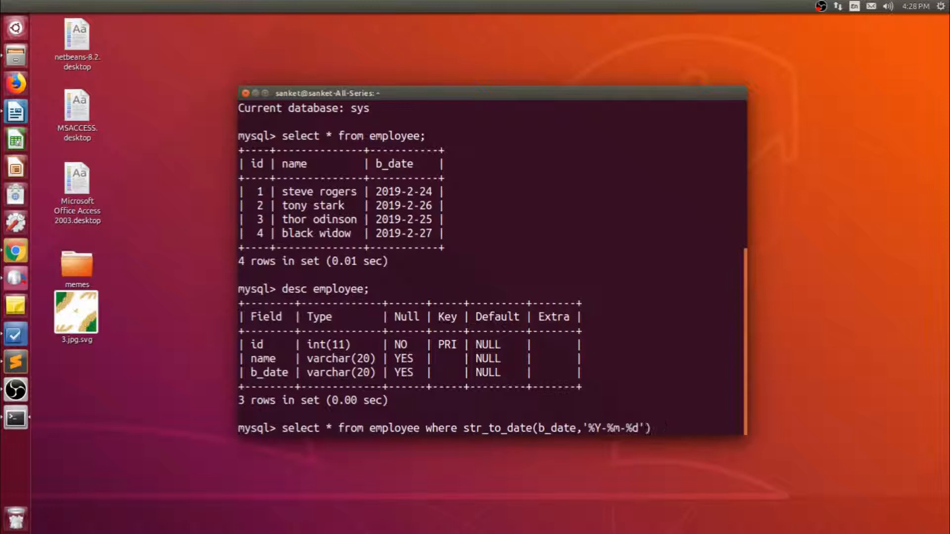
Step: Add between str_to_date('2019-2-23' and paste the '%Y-%m-%d' format string
type("between")
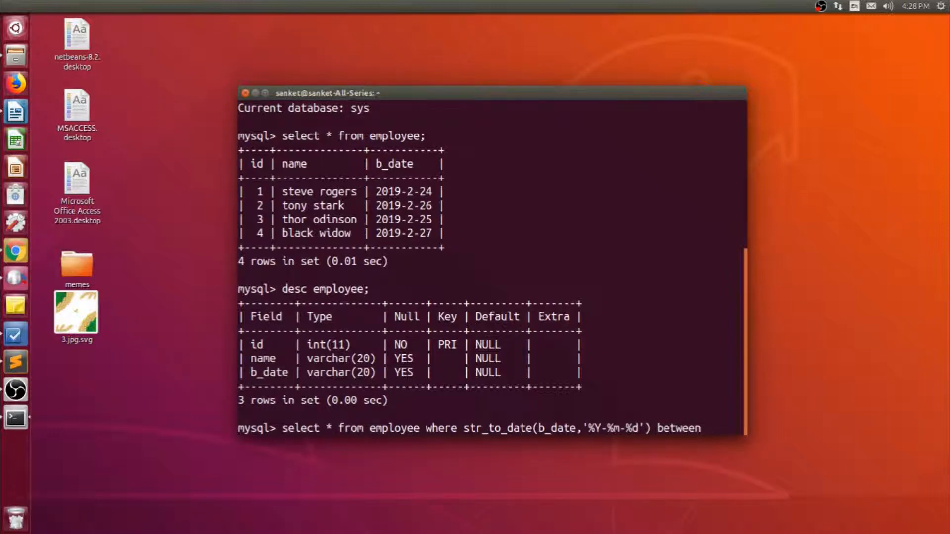
type("str_to")
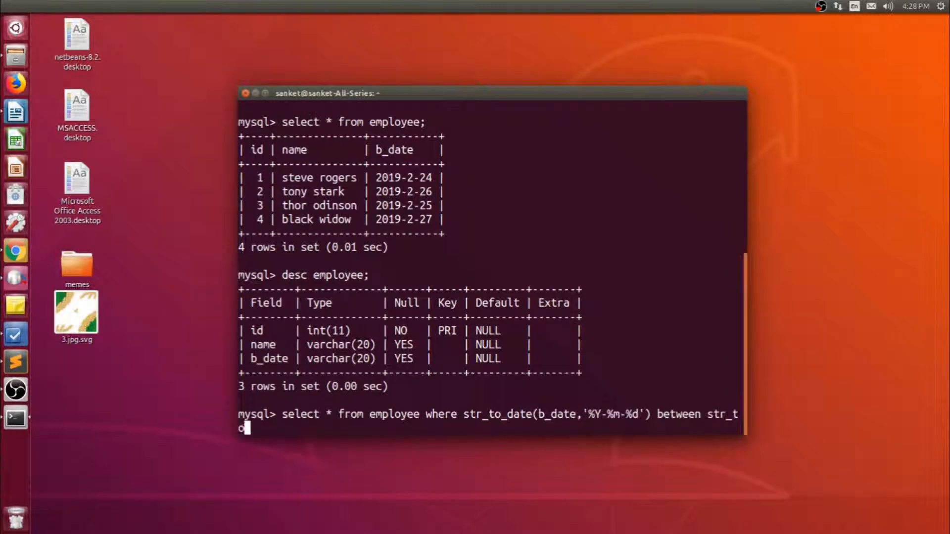
type("date('")
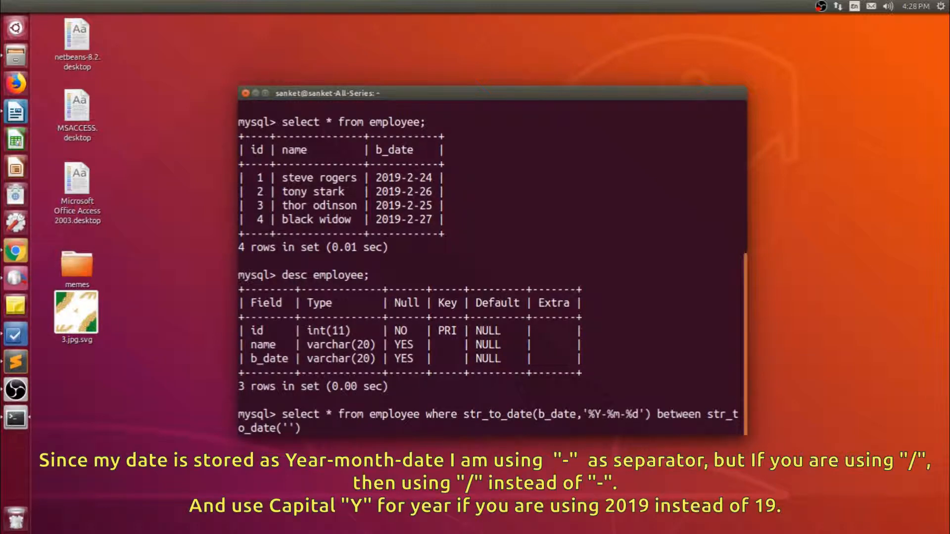
type("2019-")
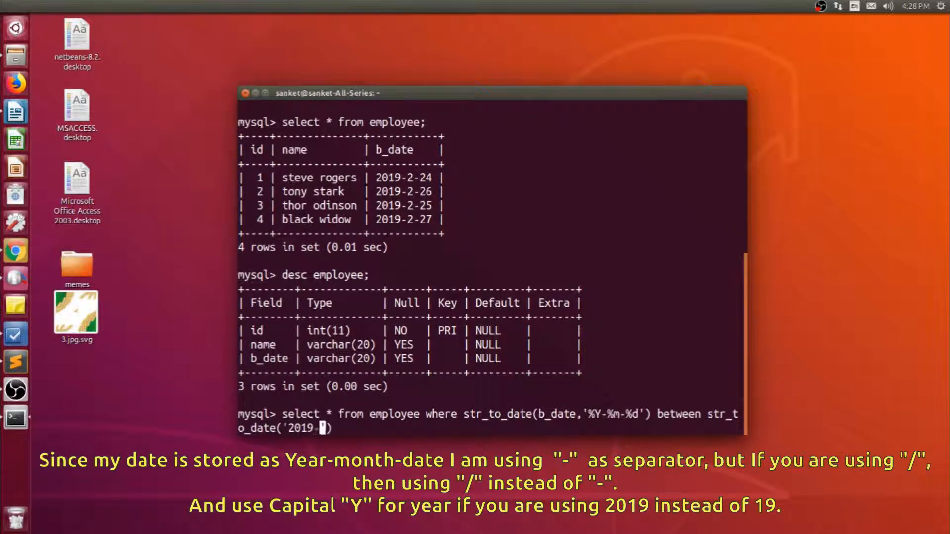
type("-2-23")
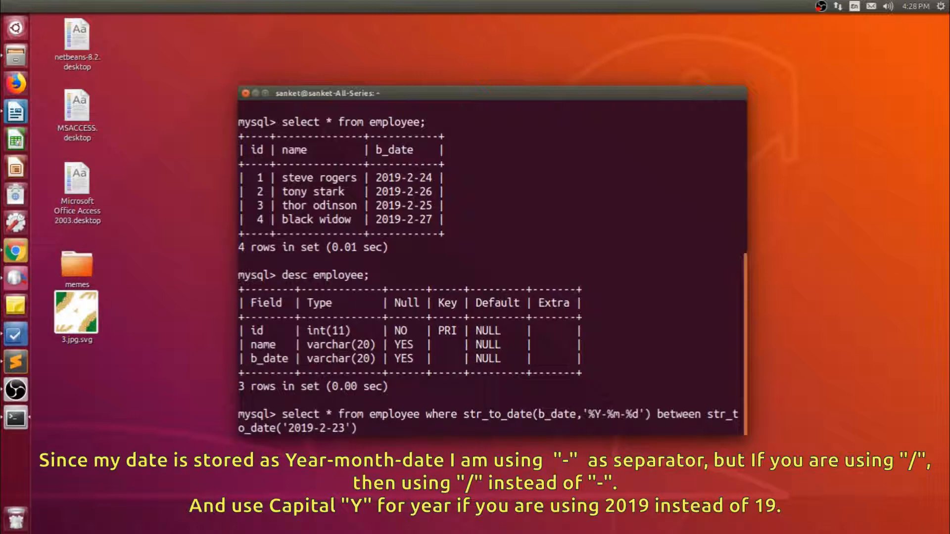
right_click(361, 427)
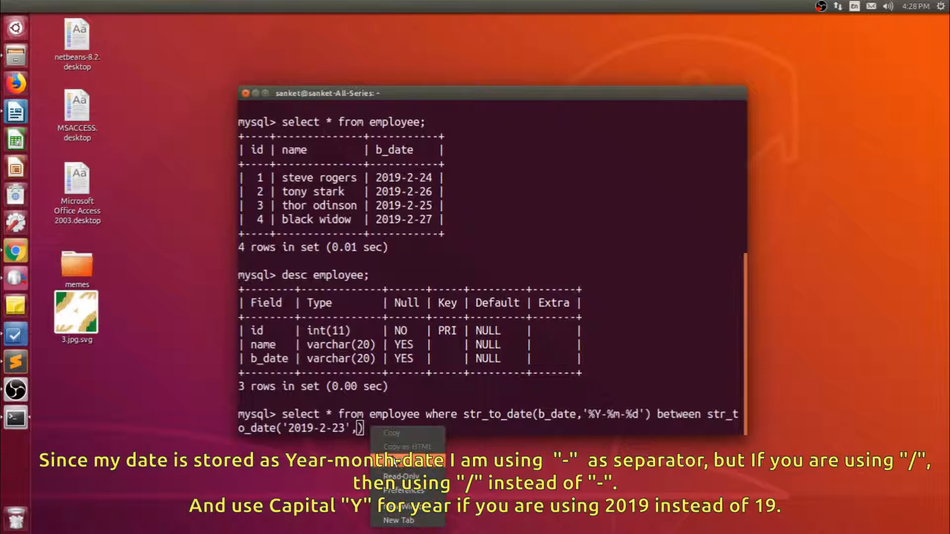
Step: Complete the range with and str_to_date('2019-2-25','%Y-%m-%d'); pasting the format again
type("'%Y-%m-%d') and str_to_date()")
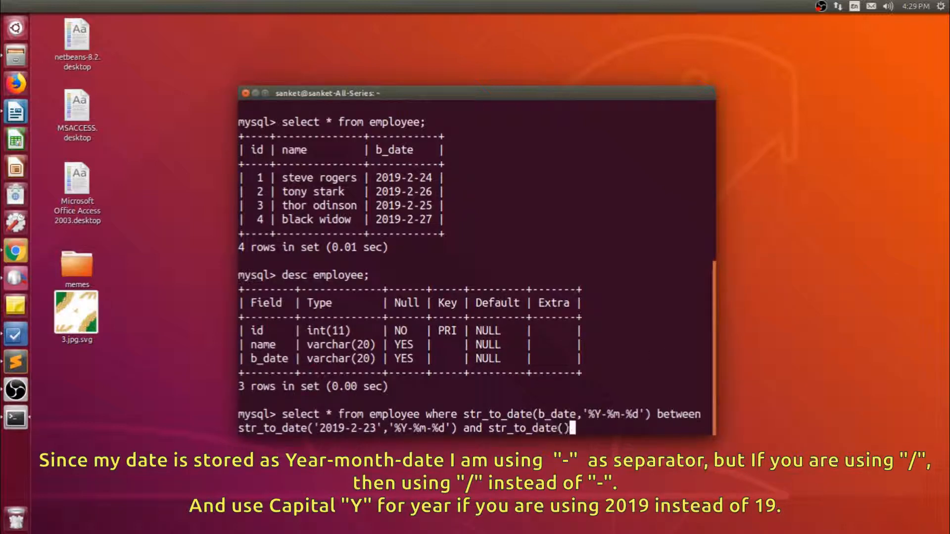
type("');")
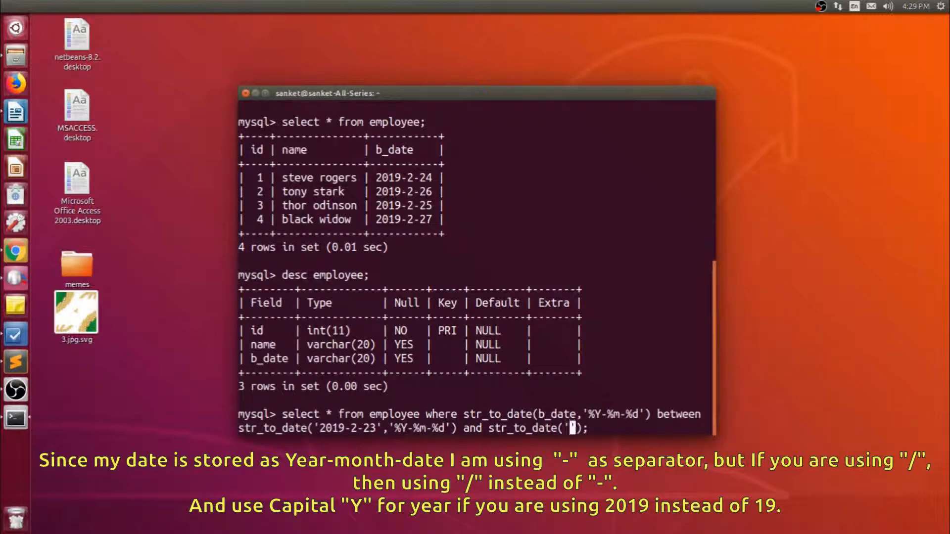
type("2019-2-25")
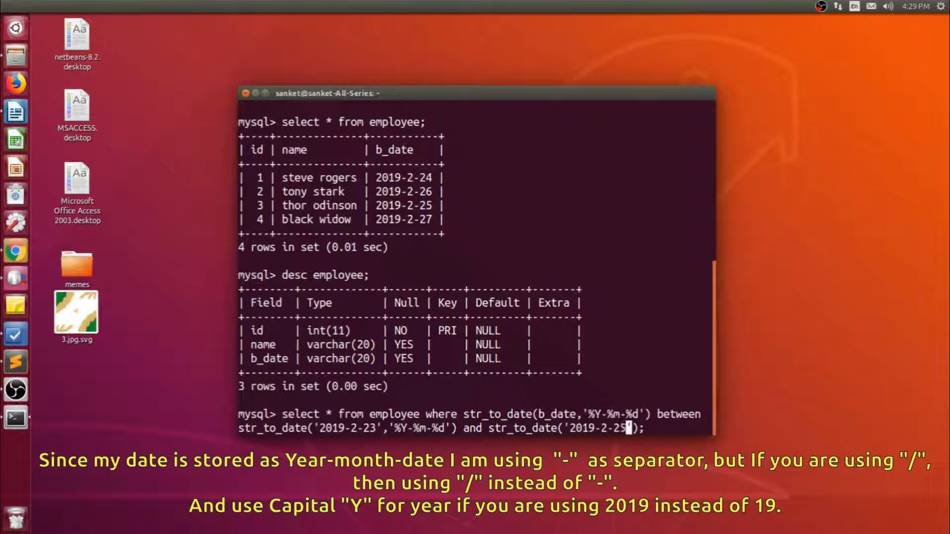
right_click(666, 424)
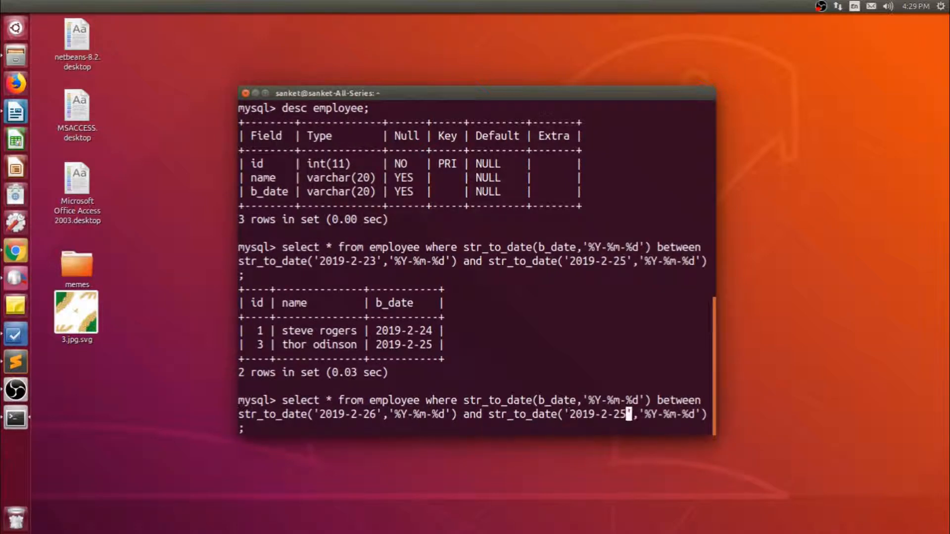
Step: Change the recalled query's end date to 2019-2-30 for the 2019-2-26 onward range
type("30")
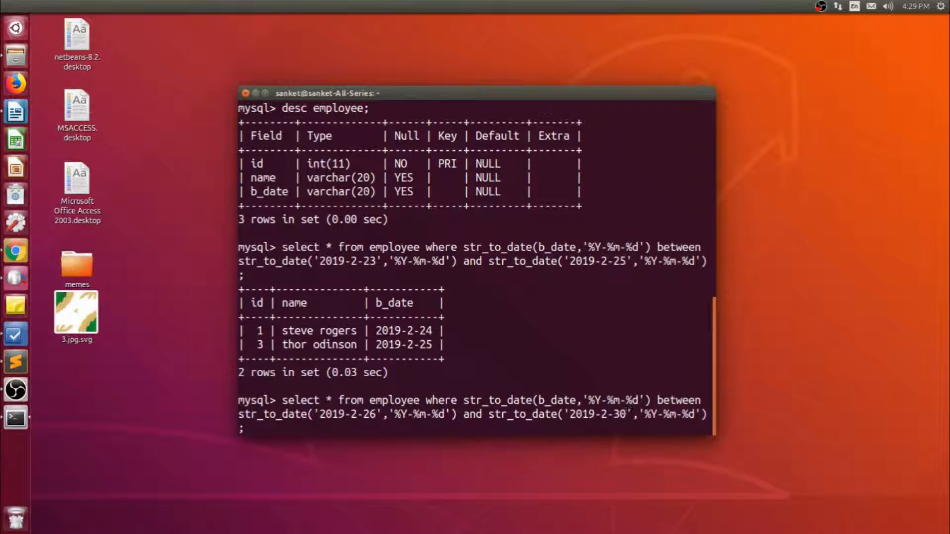